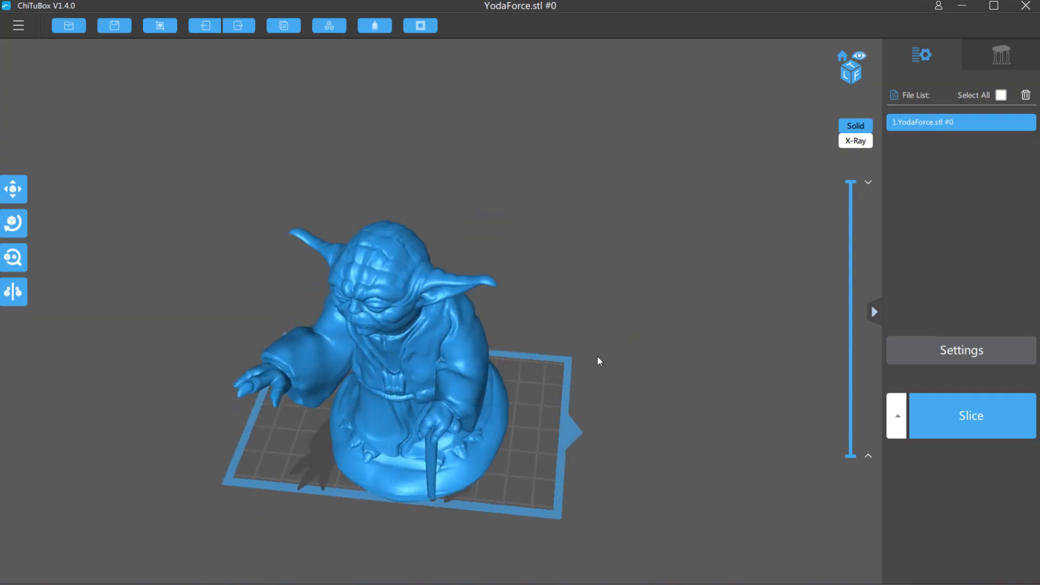
Hollow the Yoda figure with 2.40 mm walls and add a 4 mm drain hole to its base.
left_click(373, 25)
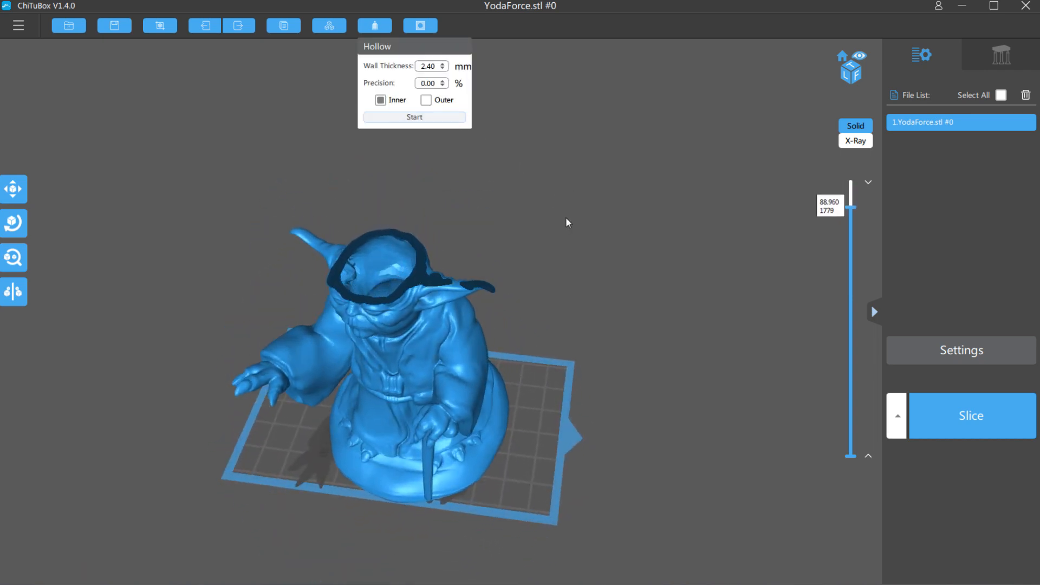
left_click(420, 25)
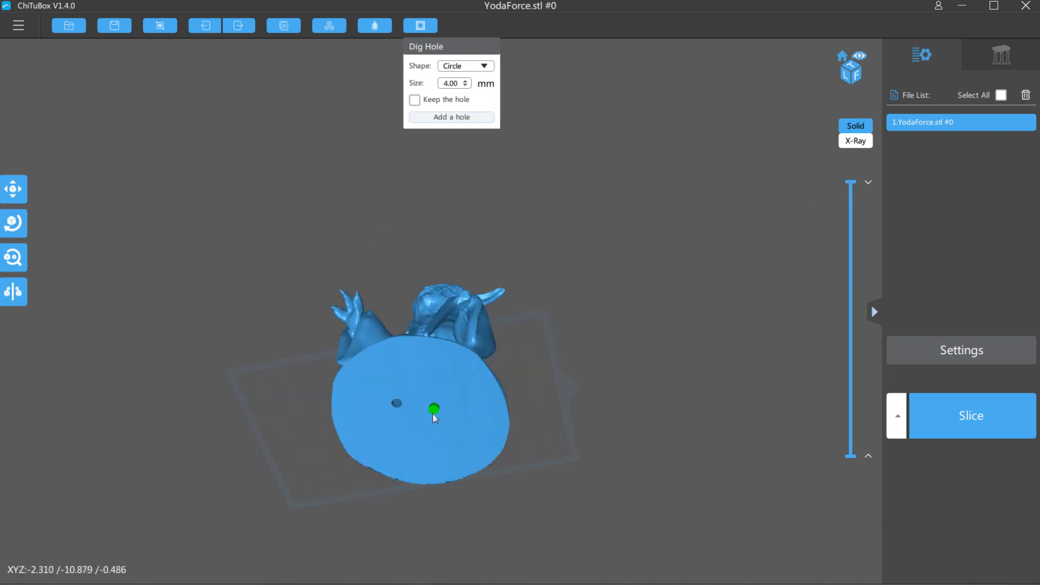